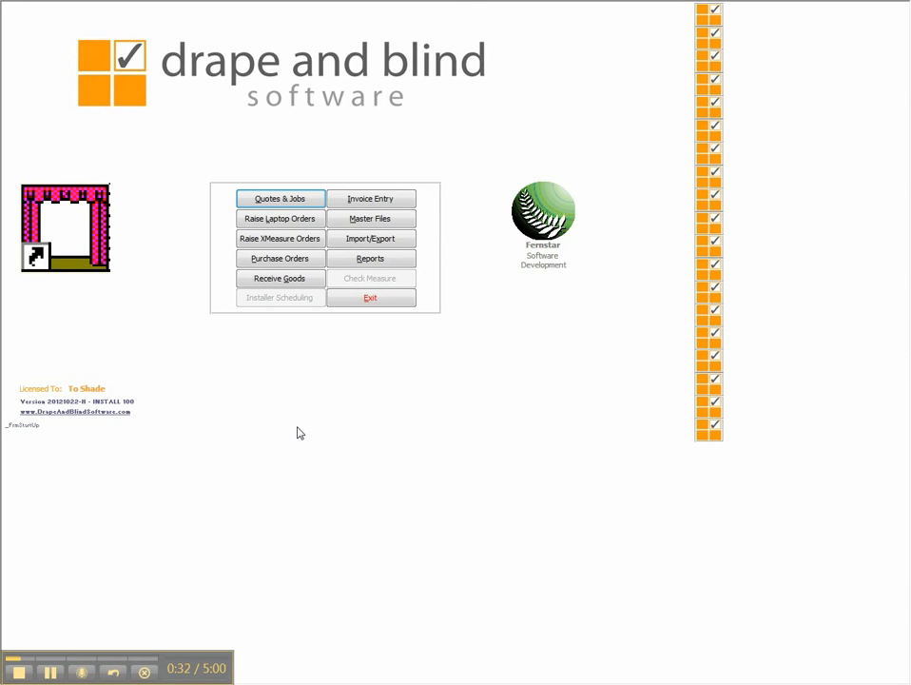
{"action": "mouse_move", "coordinate": [296, 429]}
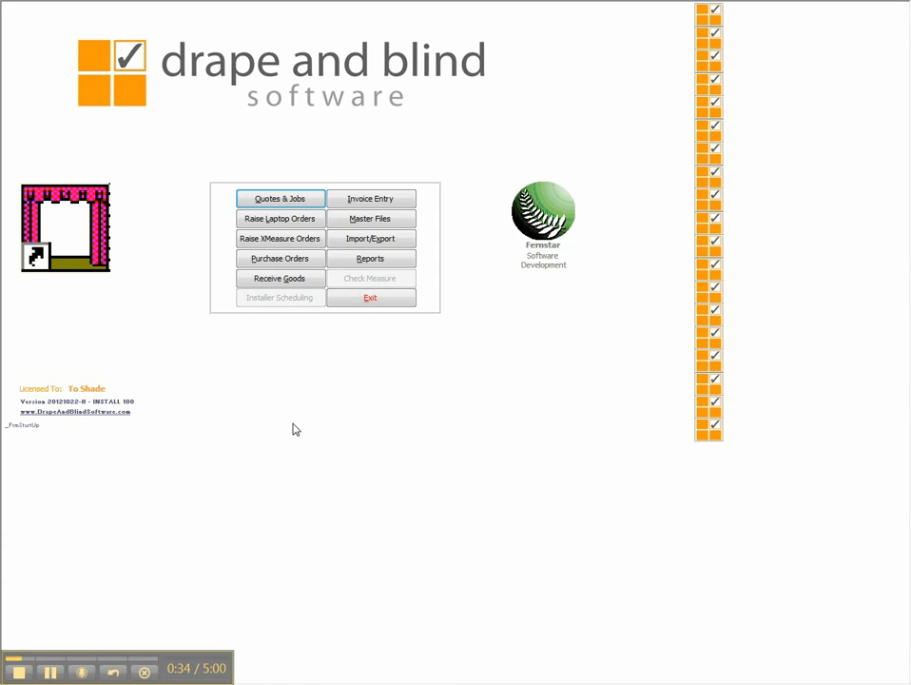
{"action": "left_click", "coordinate": [280, 198]}
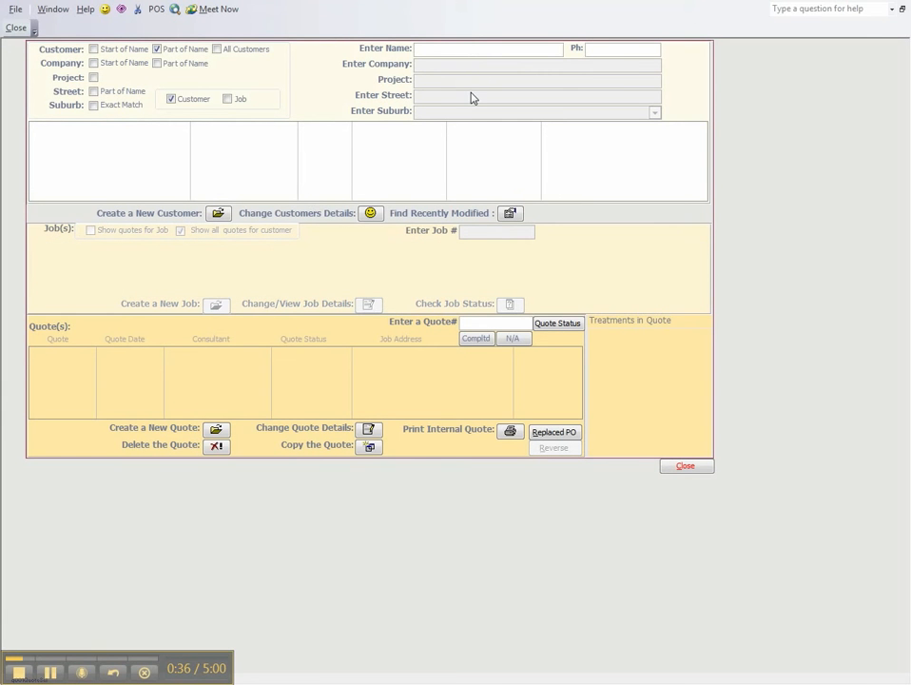
{"action": "type", "text": "lntz"}
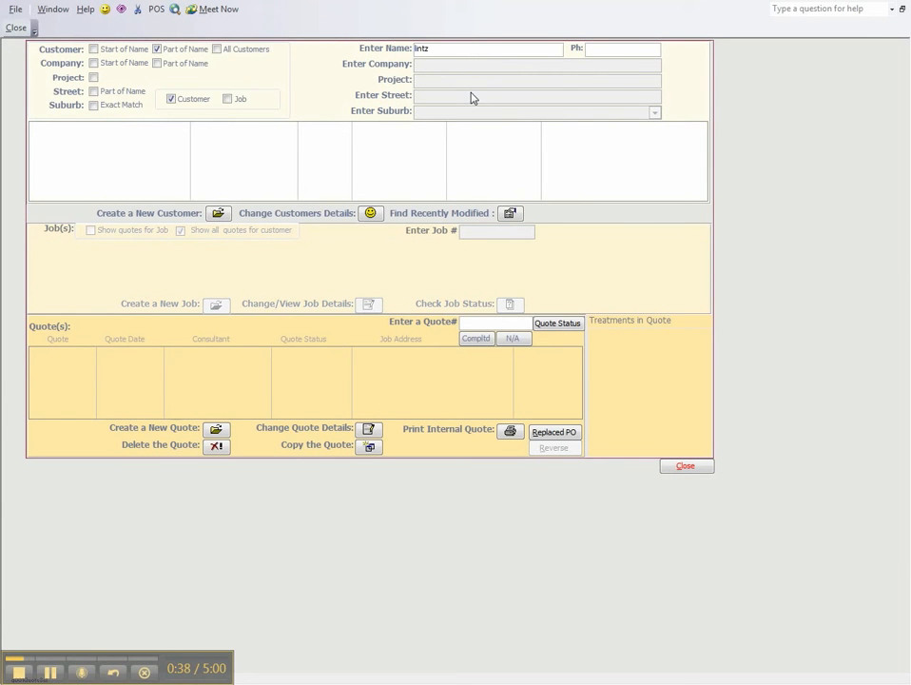
{"action": "left_click", "coordinate": [371, 213]}
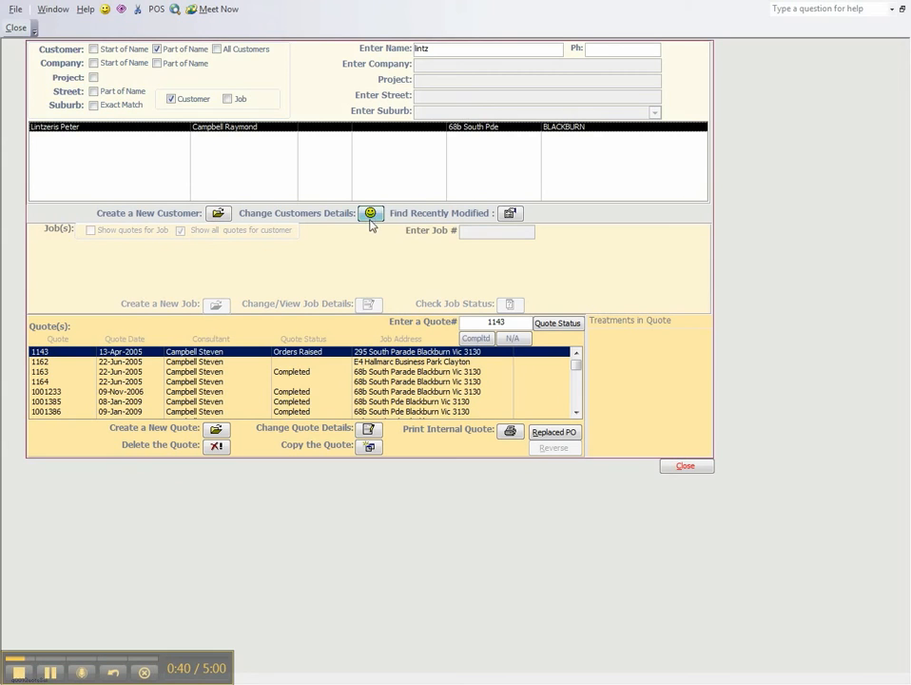
{"action": "left_click", "coordinate": [370, 212]}
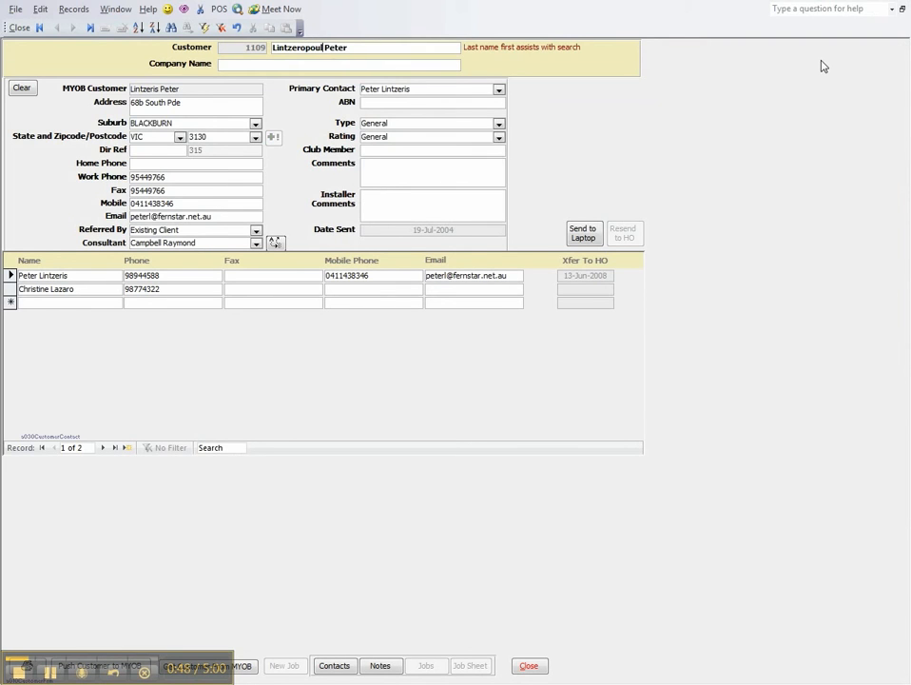
{"action": "type", "text": "os"}
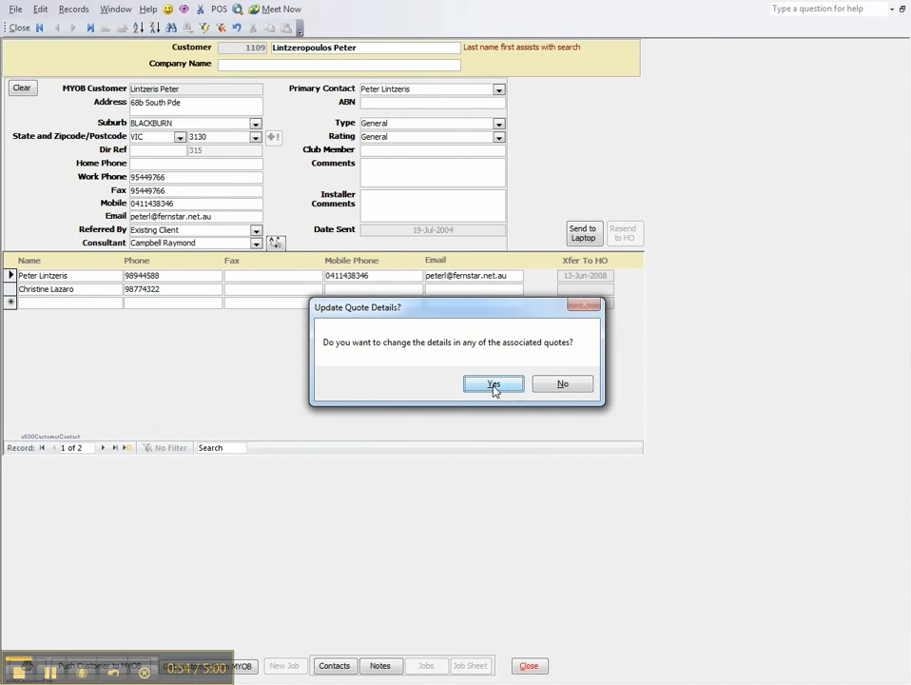
Confirm Yes to updating associated quotes with the new customer name
{"action": "left_click", "coordinate": [493, 383]}
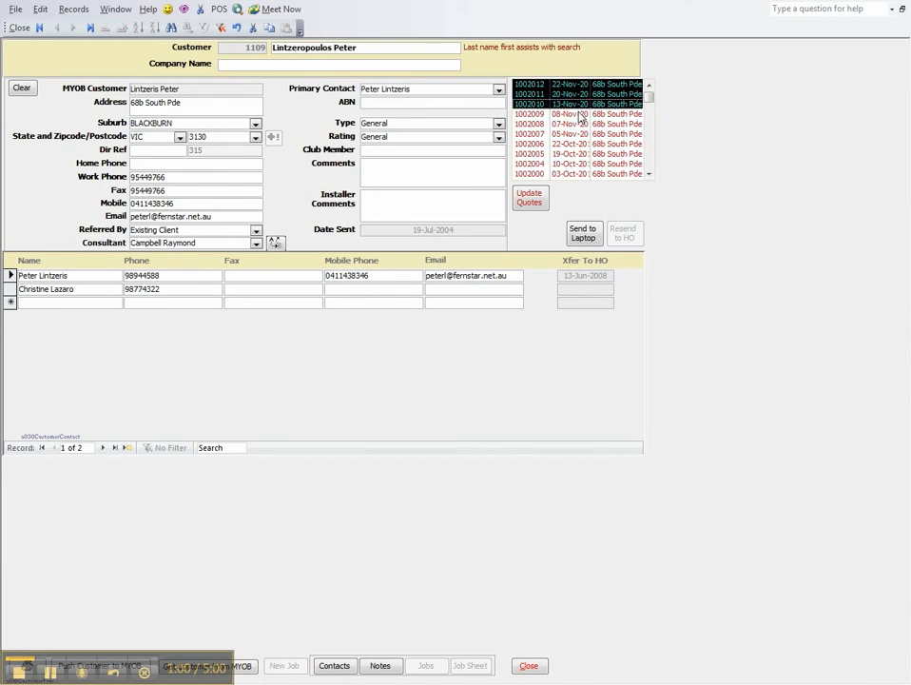
{"action": "mouse_move", "coordinate": [577, 74]}
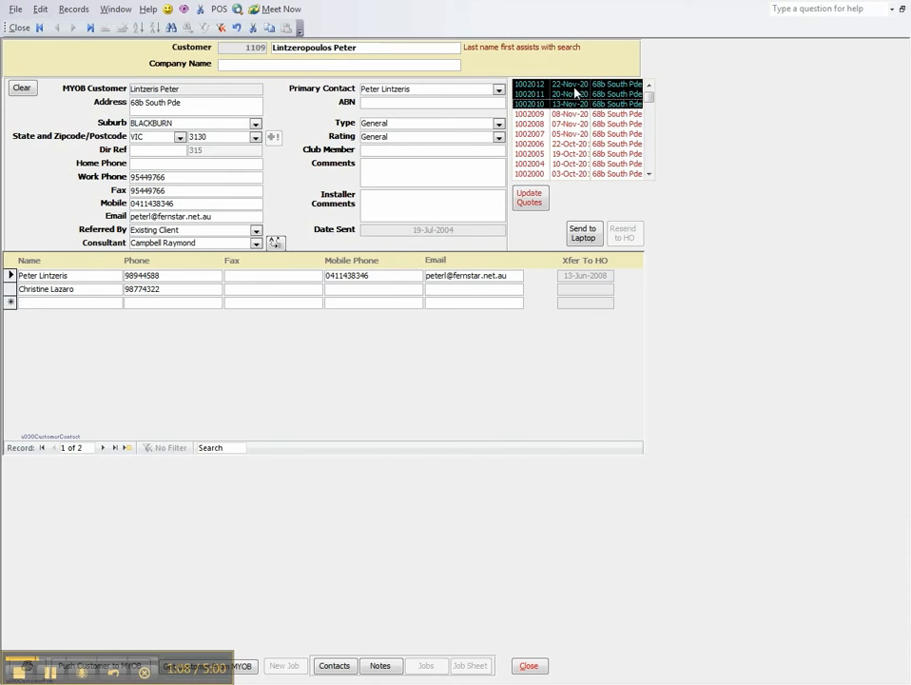
Push the new name to the selected quotes and acknowledge the Quotes Updated message
{"action": "left_click", "coordinate": [528, 197]}
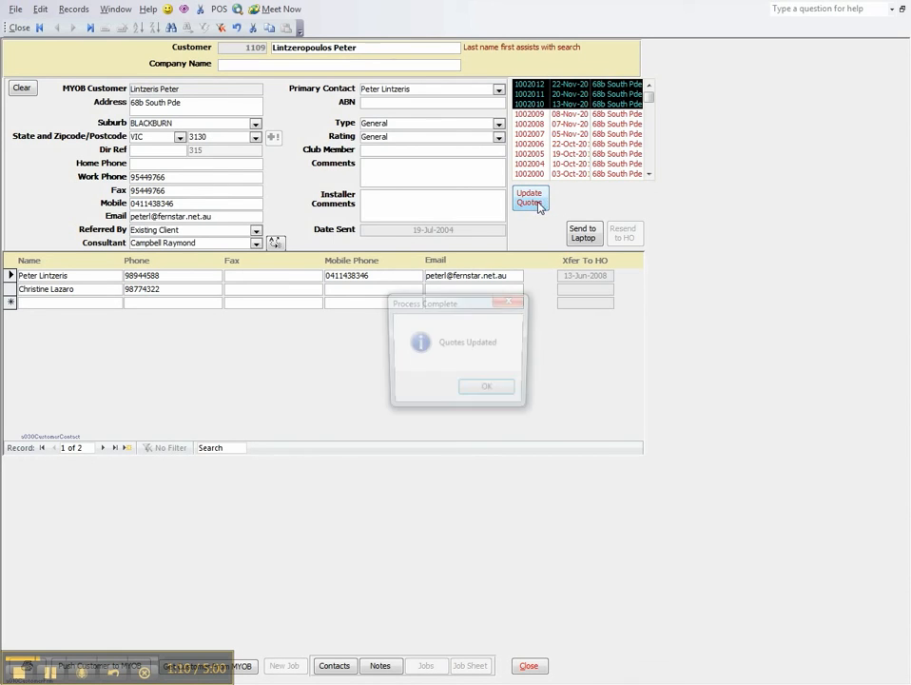
{"action": "left_click", "coordinate": [486, 385]}
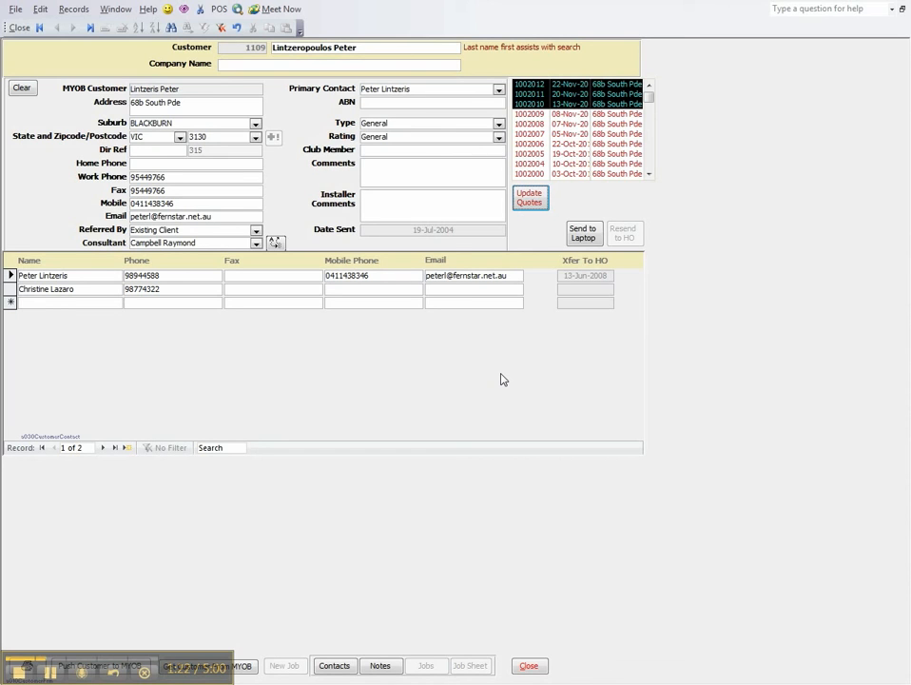
{"action": "mouse_move", "coordinate": [520, 369]}
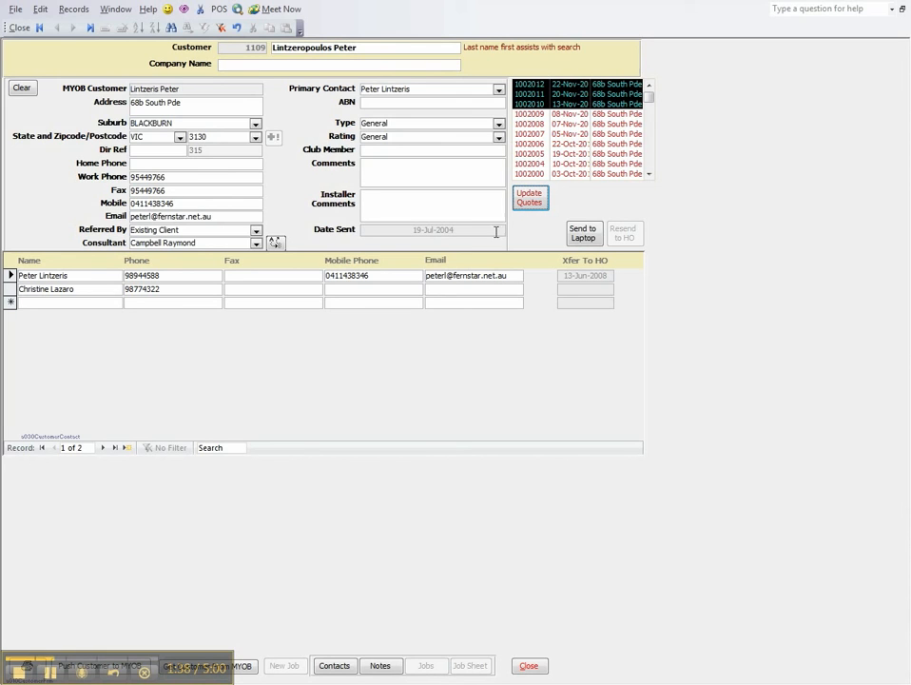
{"action": "mouse_move", "coordinate": [299, 554]}
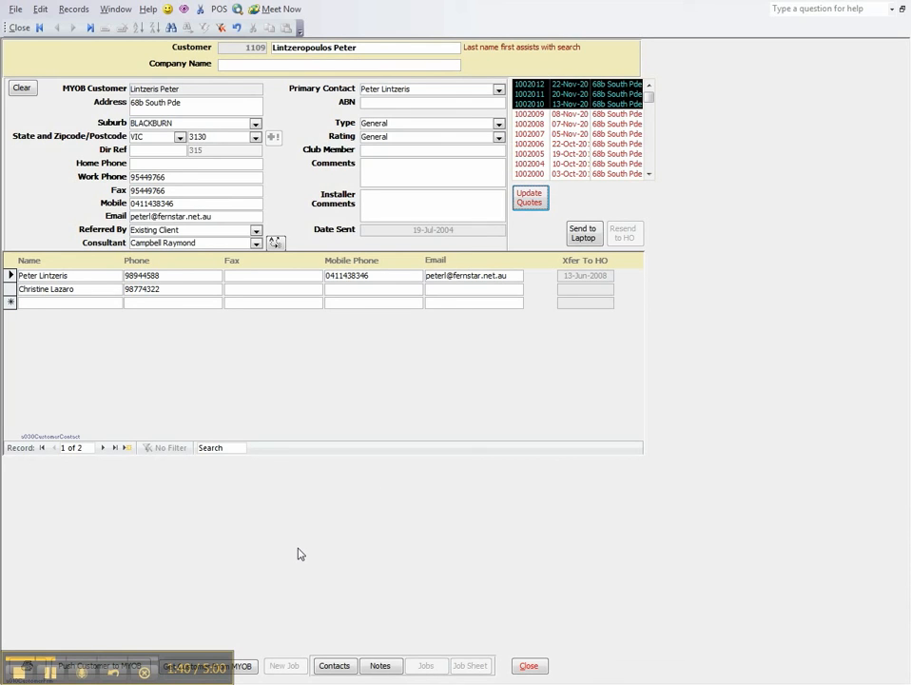